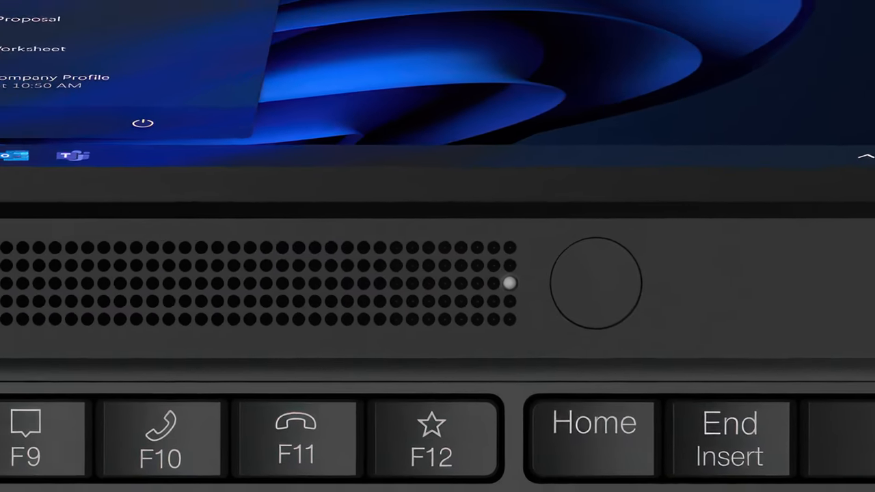
{"action": "left_click", "coordinate": [252, 226]}
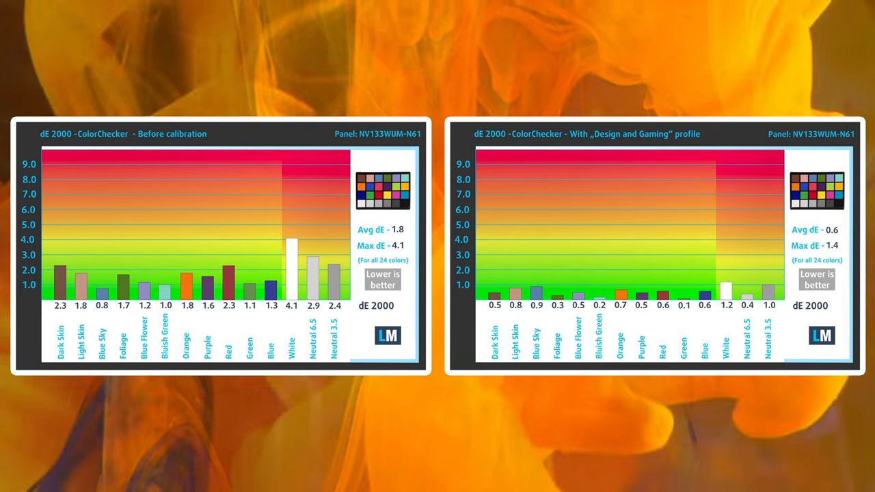
{"action": "scroll", "scroll_direction": "down", "scroll_amount": 3}
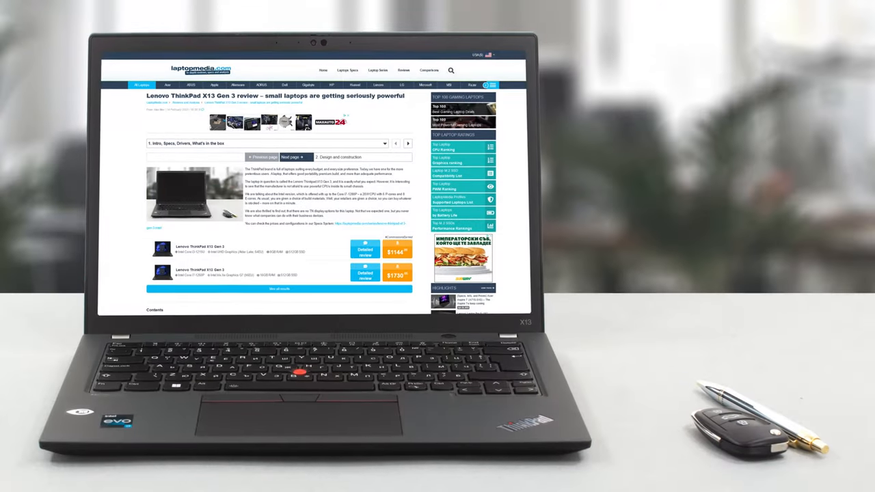
{"action": "scroll", "scroll_direction": "down", "scroll_amount": 3}
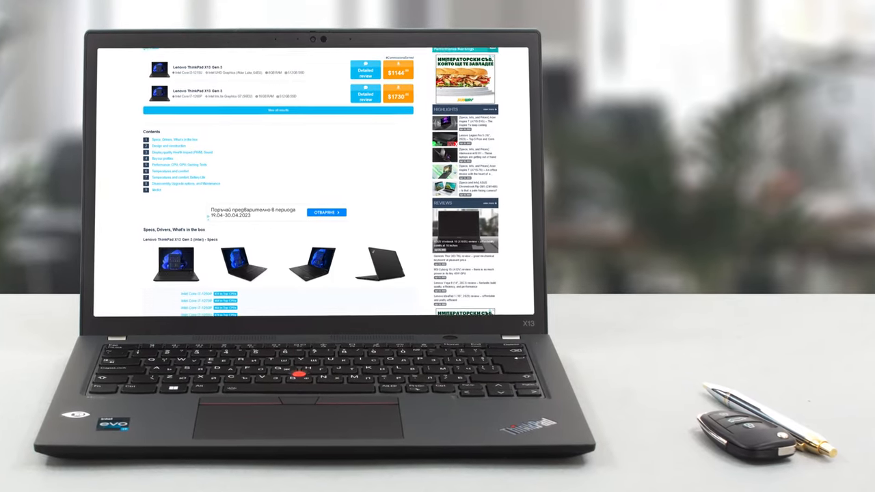
{"action": "scroll", "scroll_direction": "down", "scroll_amount": 3}
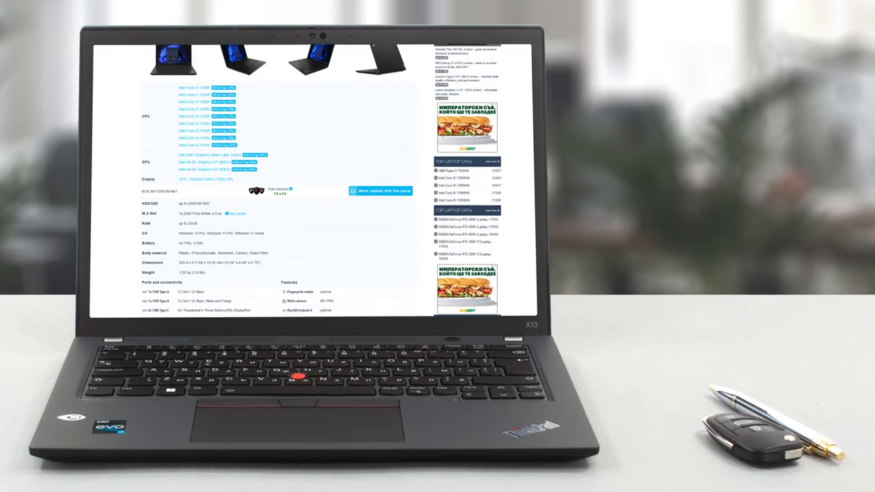
{"action": "scroll", "scroll_direction": "down", "scroll_amount": 3}
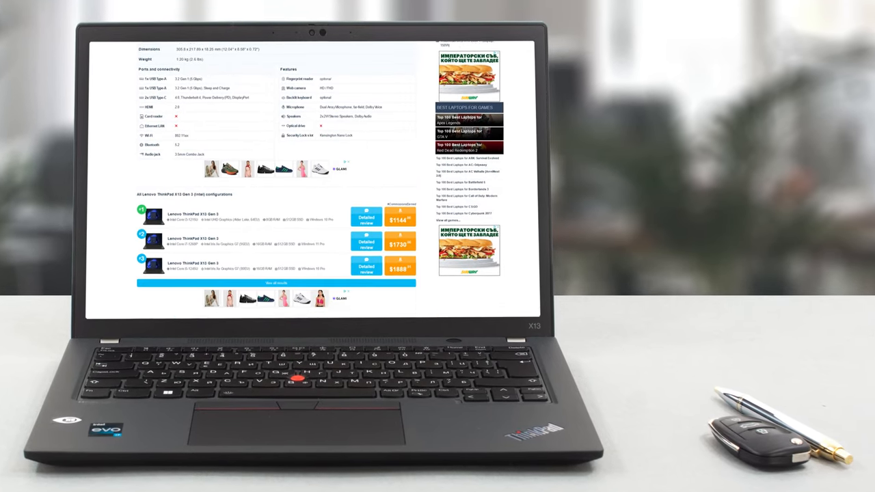
{"action": "scroll", "scroll_direction": "down", "scroll_amount": 3}
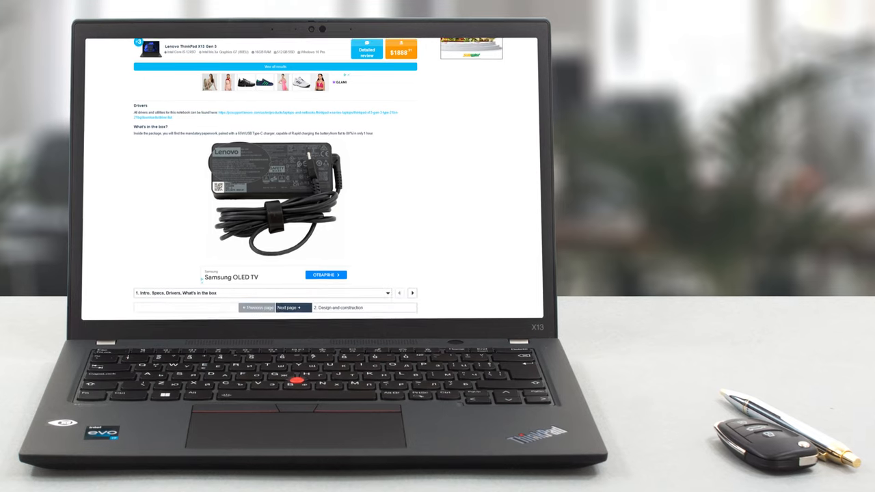